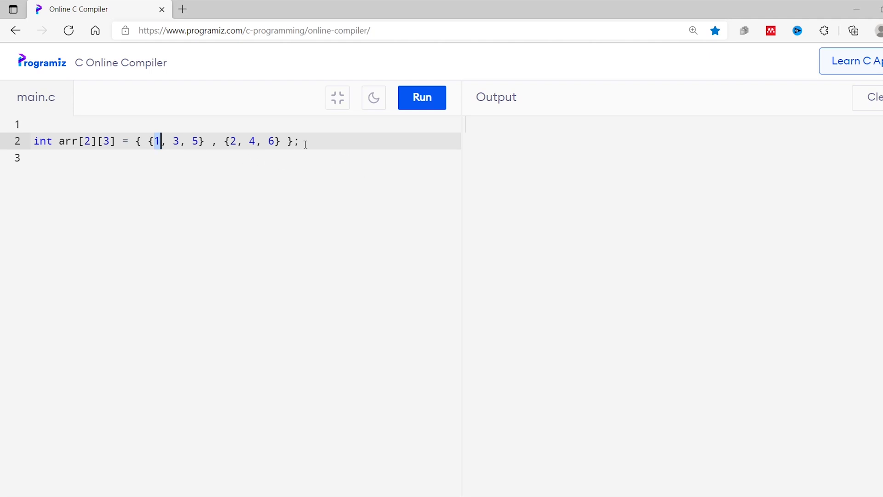
# Start a line arr[0][0] below the declaration, pointing out elements 1 and 6
pyautogui.press('Return')
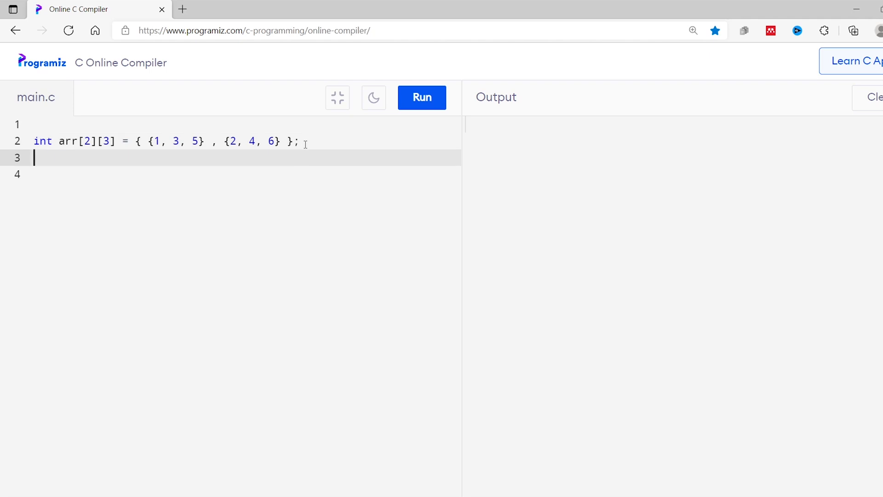
pyautogui.write('arr[')
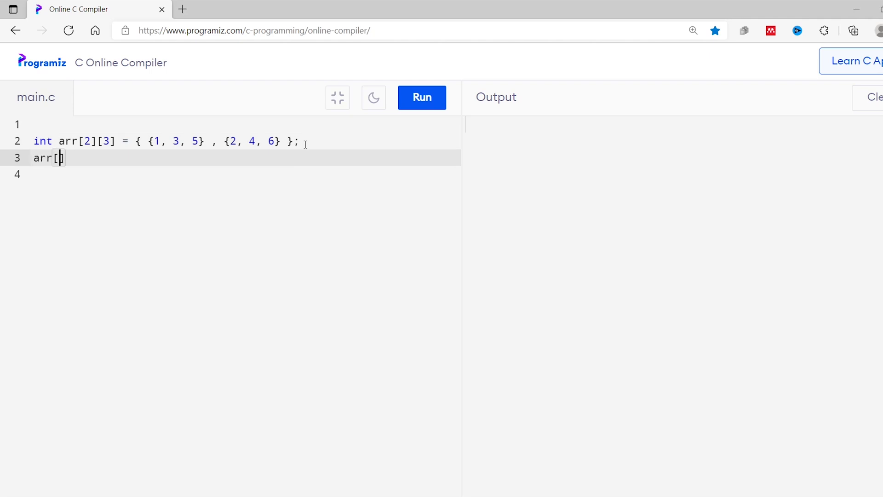
pyautogui.write('0][0];')
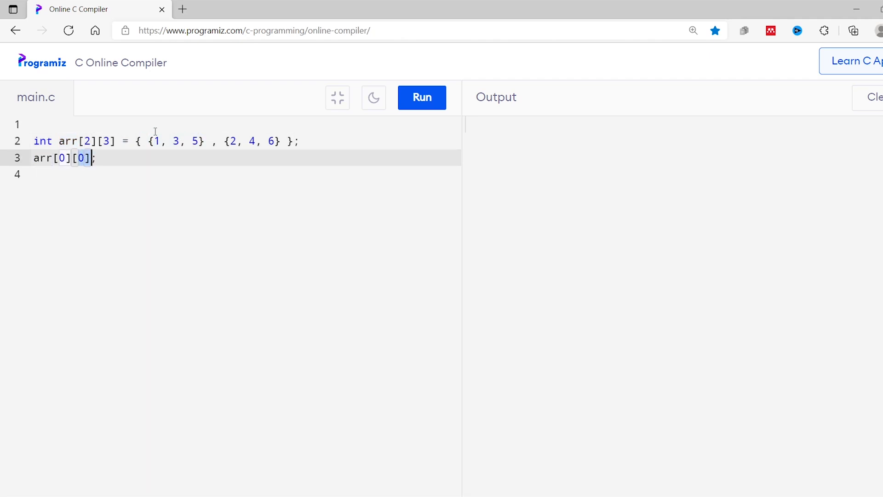
pyautogui.click(156, 141)
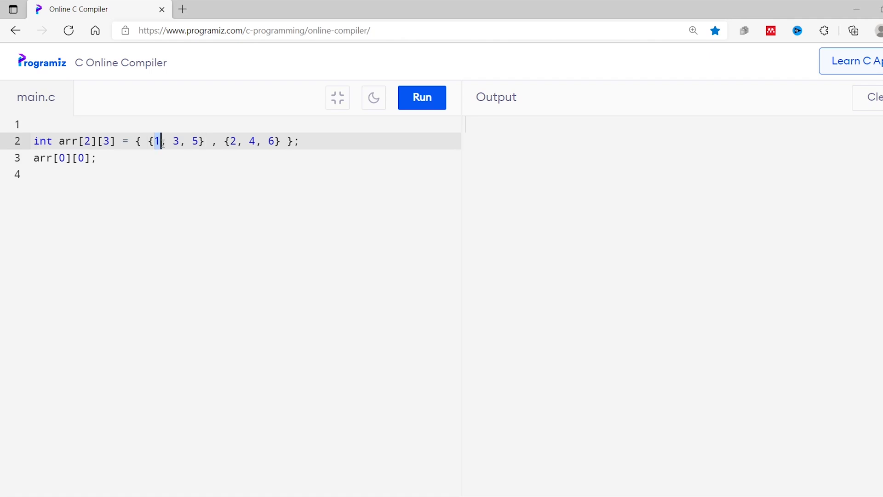
pyautogui.click(270, 140)
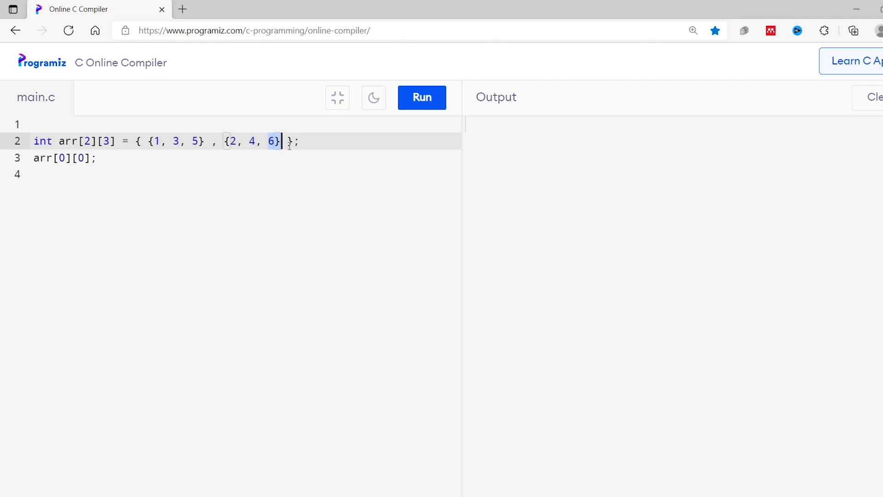
# Add arr[1][2]; on its own line and select the declaration and access lines
pyautogui.write('arr')
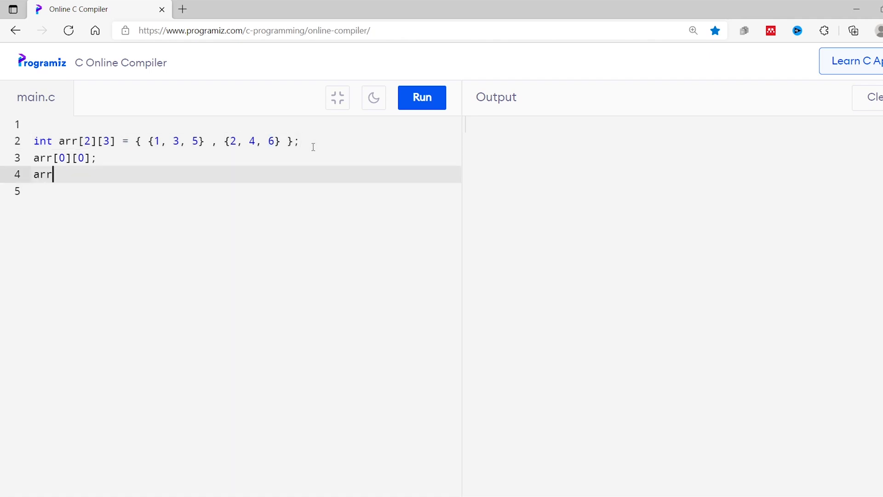
pyautogui.write('[1][2')
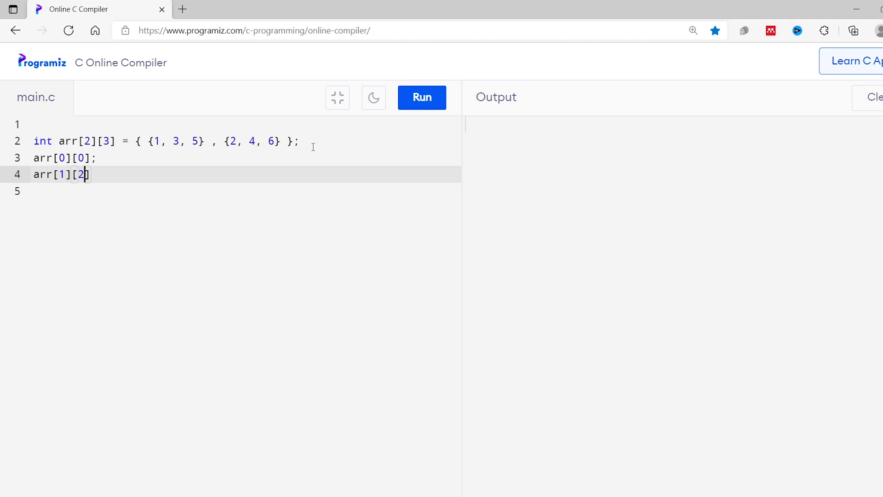
pyautogui.write('];')
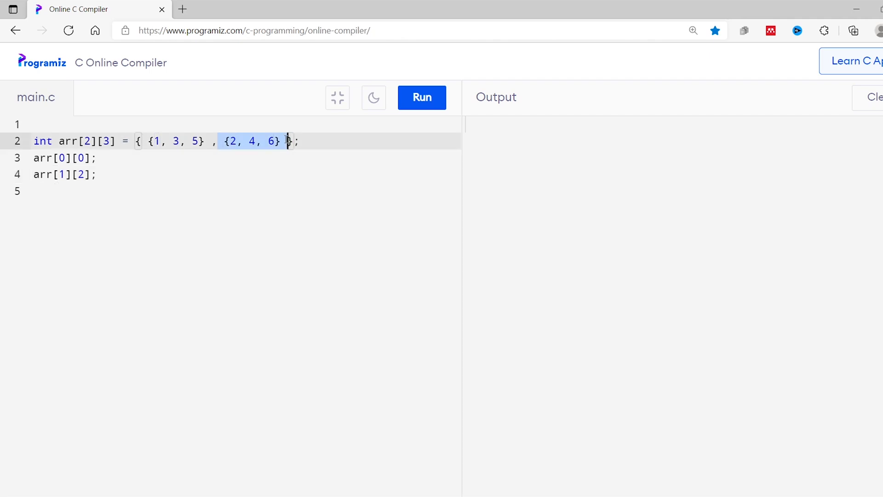
pyautogui.click(79, 174)
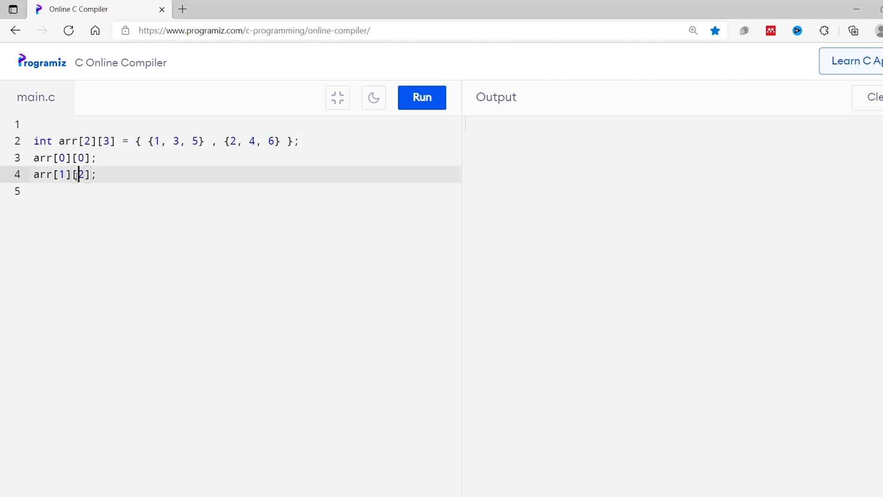
pyautogui.click(266, 141)
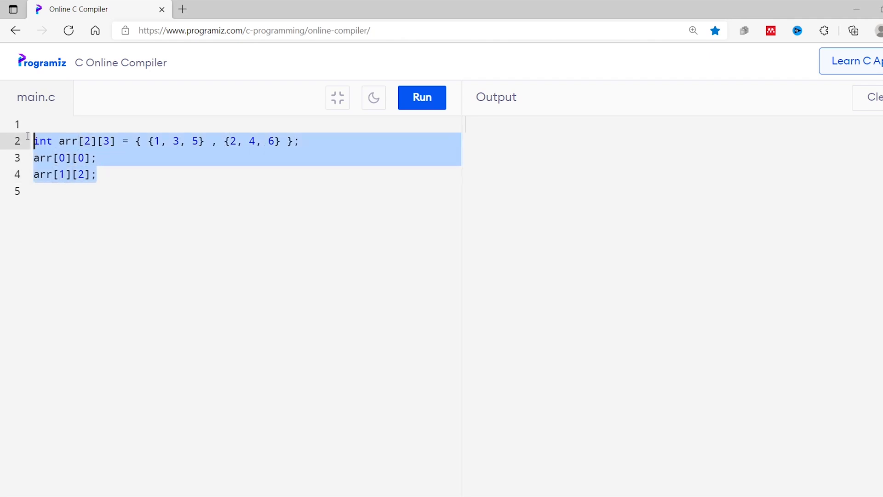
# Add #include <stdio.h> and int main() containing the 2x3 array declaration
pyautogui.click(37, 124)
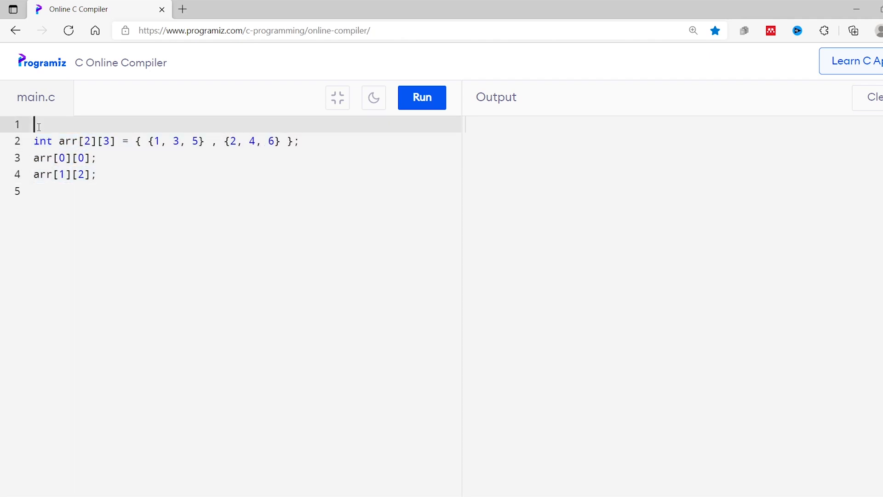
pyautogui.write('#')
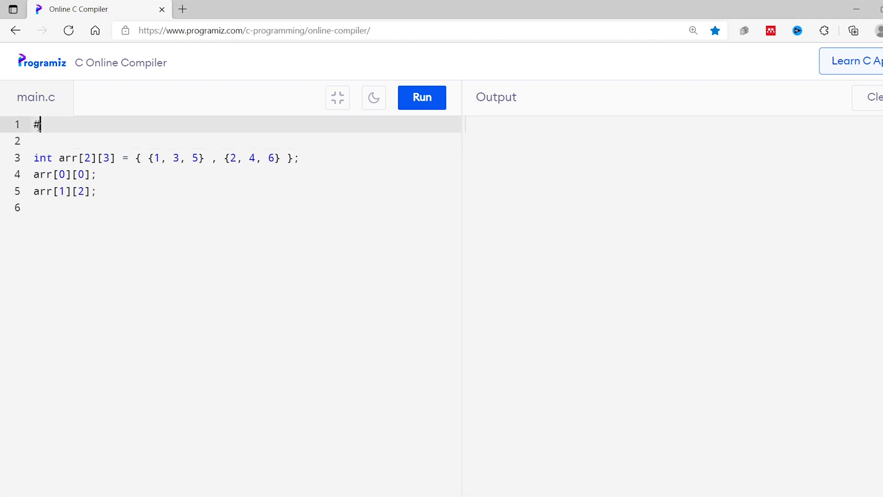
pyautogui.write('include <stdio.h>')
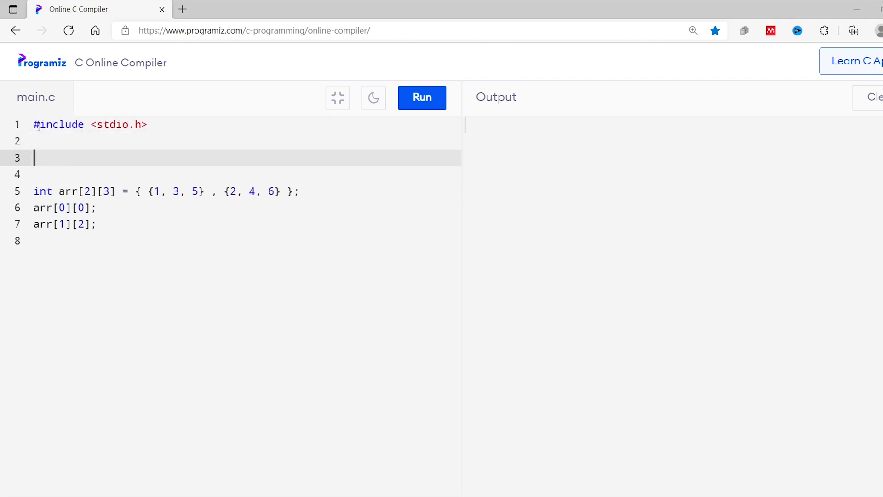
pyautogui.write('int main() {')
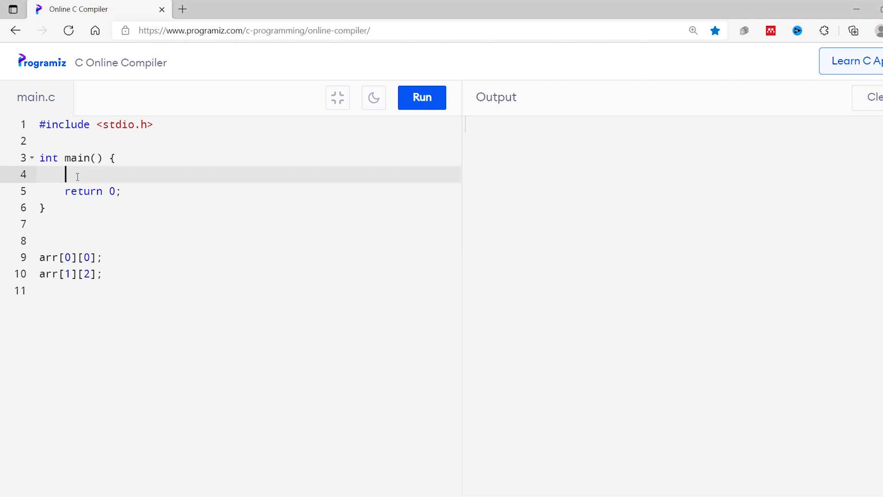
pyautogui.press('Enter')
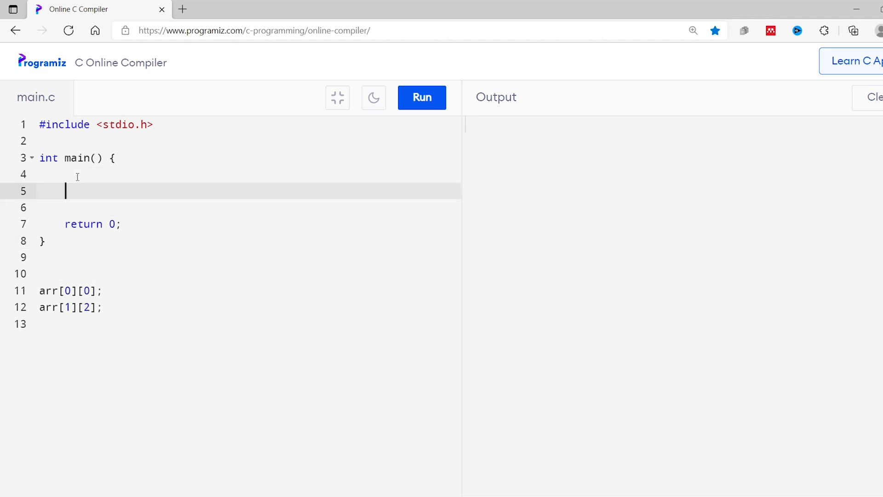
pyautogui.write('int arr[2][3] = { {1, 3, 5} , {2, 4, 6} };')
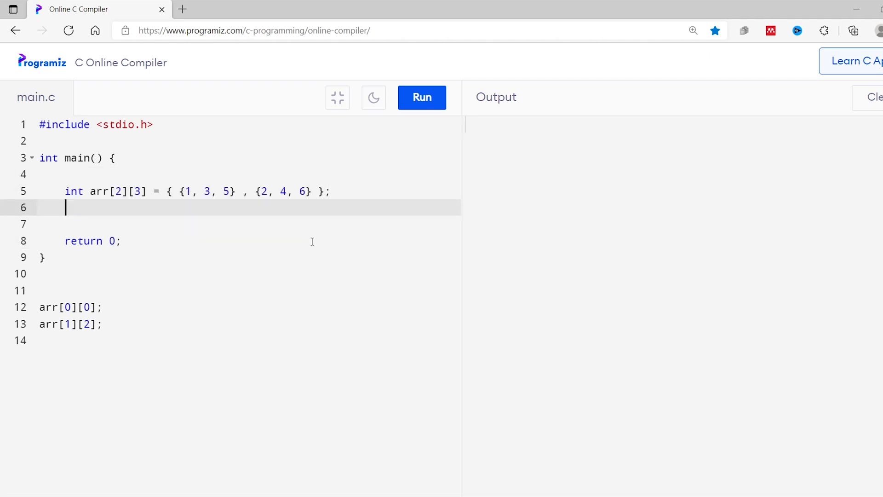
# Add printf("%d\n") calls for arr[0][0] and arr[1][2], then run to output 1 and 6
pyautogui.write('pr')
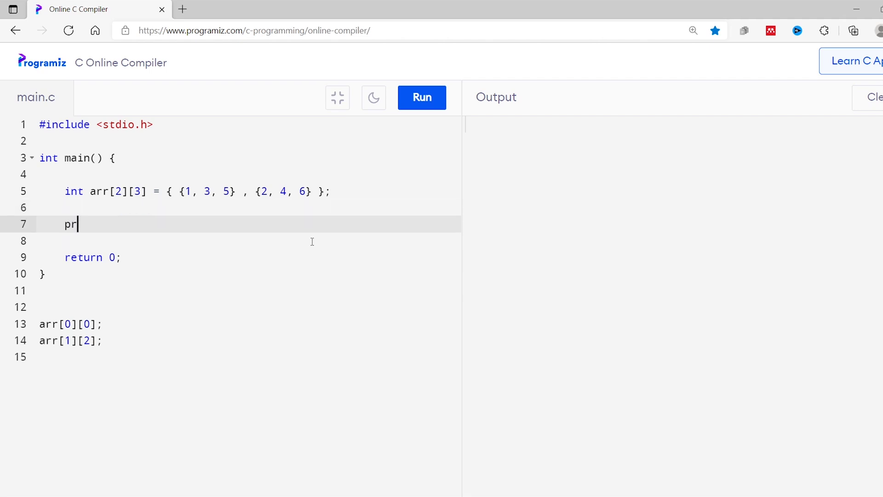
pyautogui.write('intf("")')
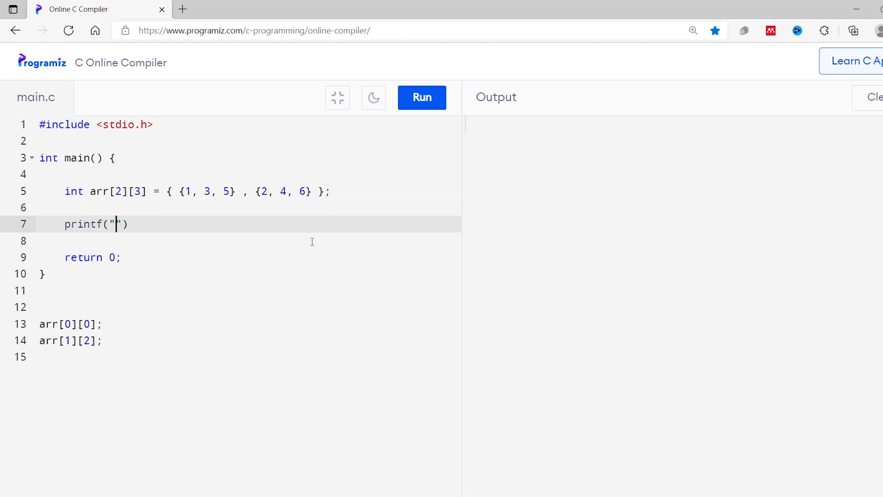
pyautogui.write('%d')
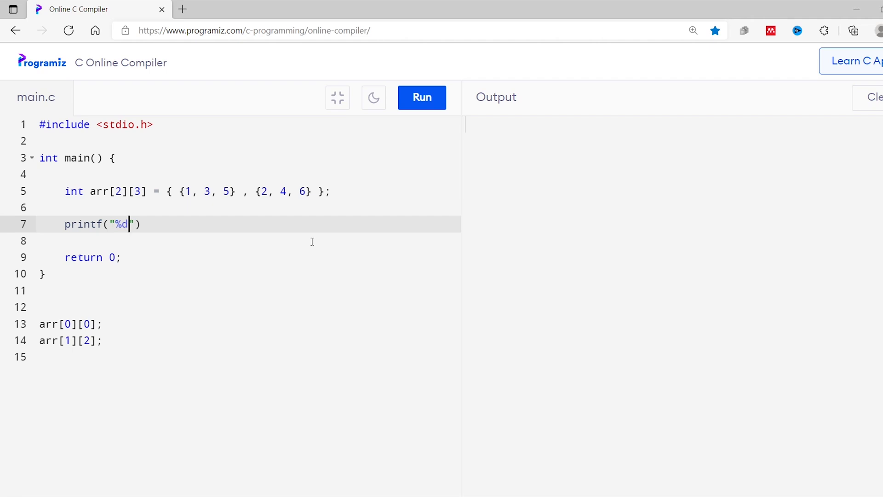
pyautogui.write('\\n",')
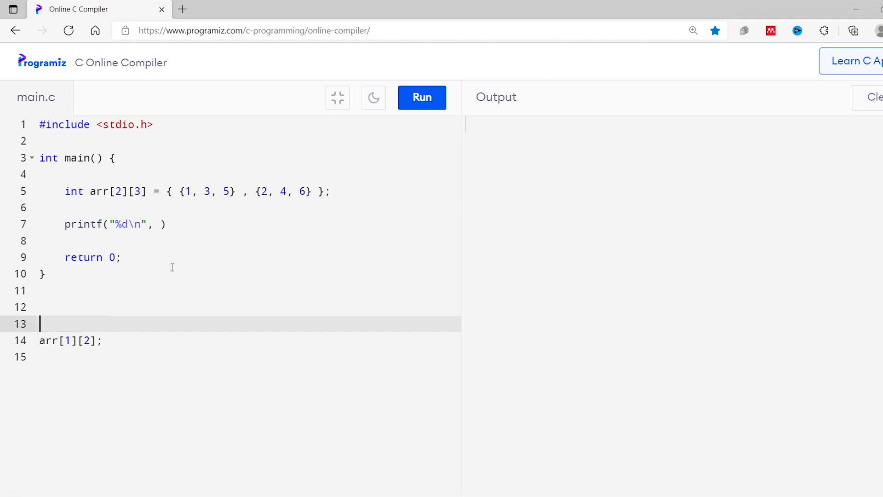
pyautogui.write('arr[0][0];')
pyautogui.click(246, 241)
pyautogui.write('printf("%d", arr[1][2]);')
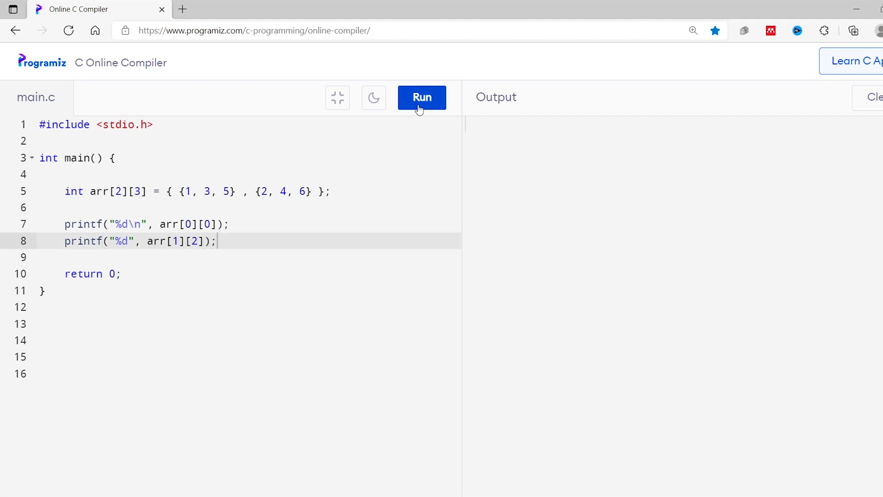
pyautogui.click(422, 97)
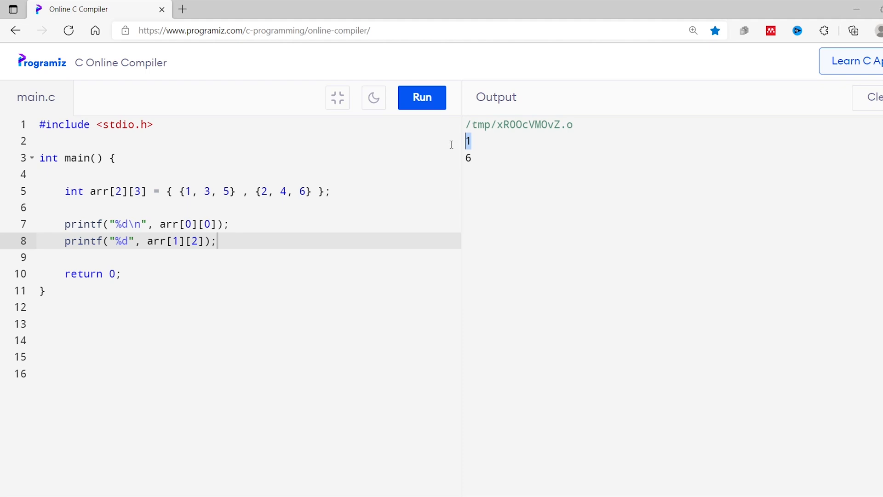